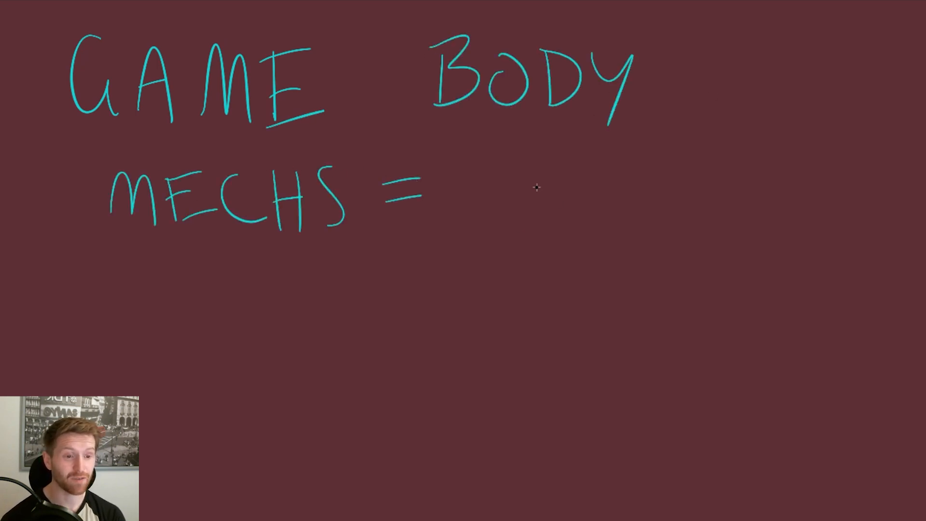
Handwrite the heading '2 tips for Bod Mechs:' and start the first 'C' shape bullet.
drag(484, 142, 552, 248)
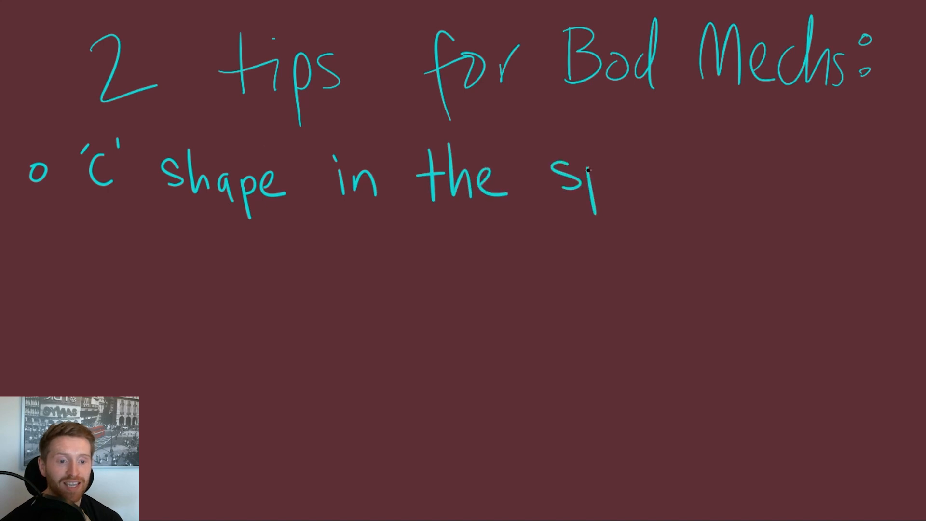
Handwrite 'ALWAYS have a C or Ↄ in spine', striking through the first attempt.
text(spine)
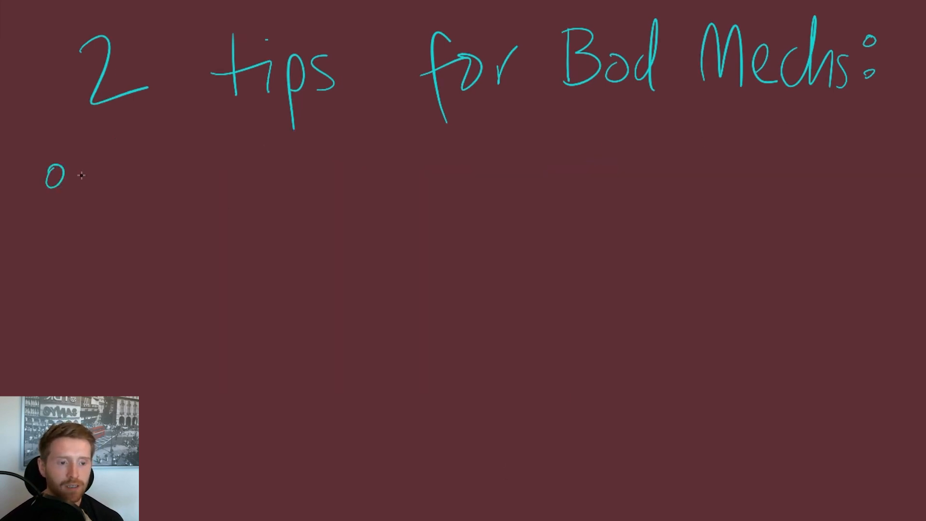
drag(86, 184, 278, 195)
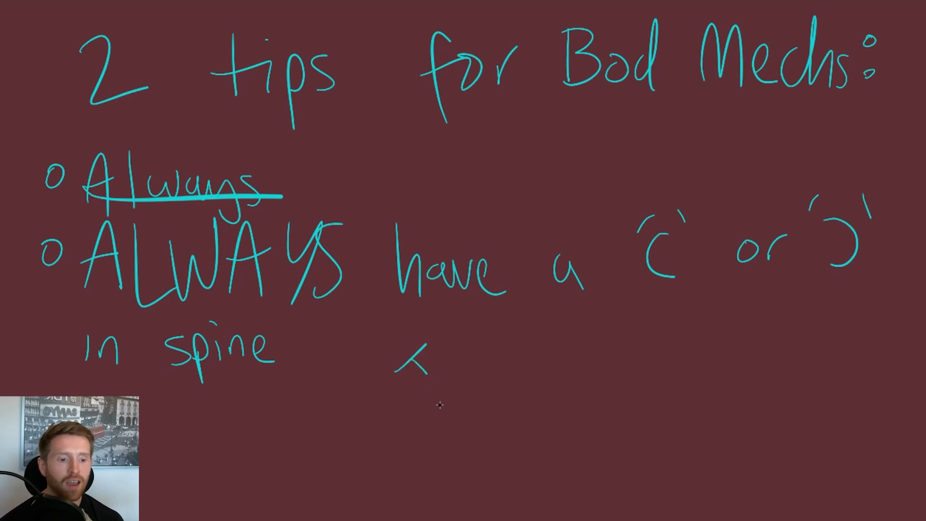
drag(419, 348, 520, 426)
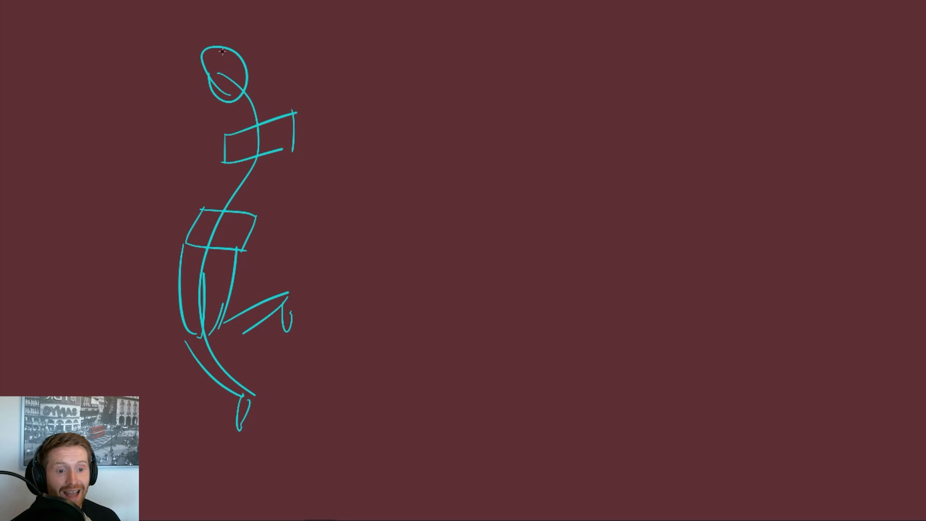
Sketch three stick figures with chest and hip boxes and C- and S-curved spines.
drag(222, 62, 228, 83)
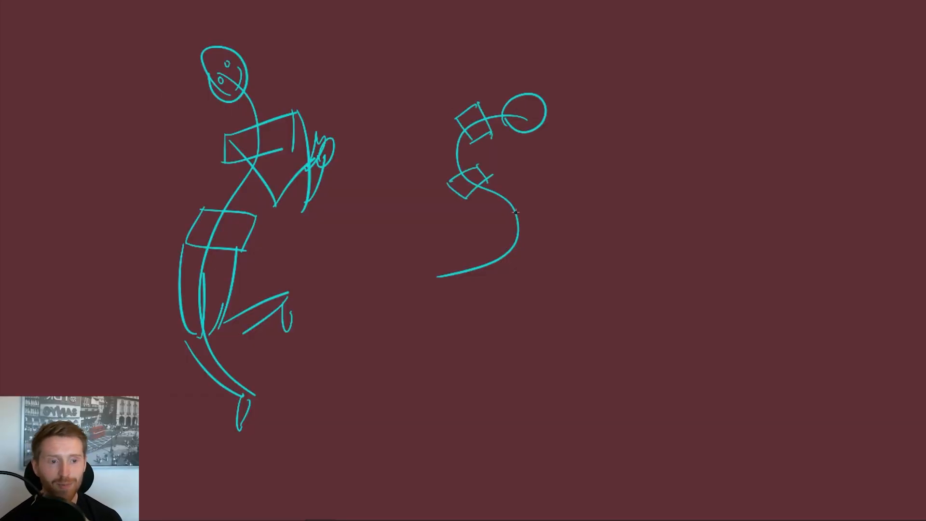
drag(517, 212, 437, 278)
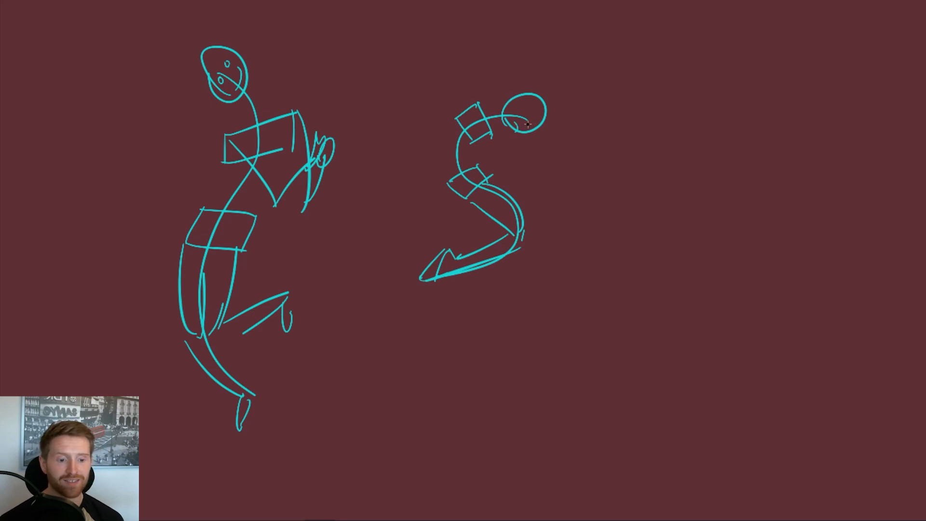
drag(677, 203, 789, 323)
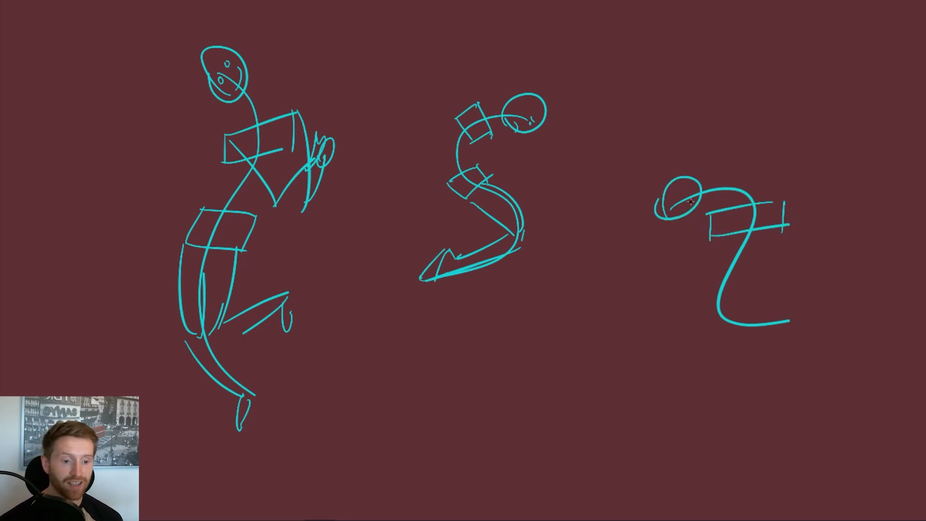
drag(700, 278, 759, 304)
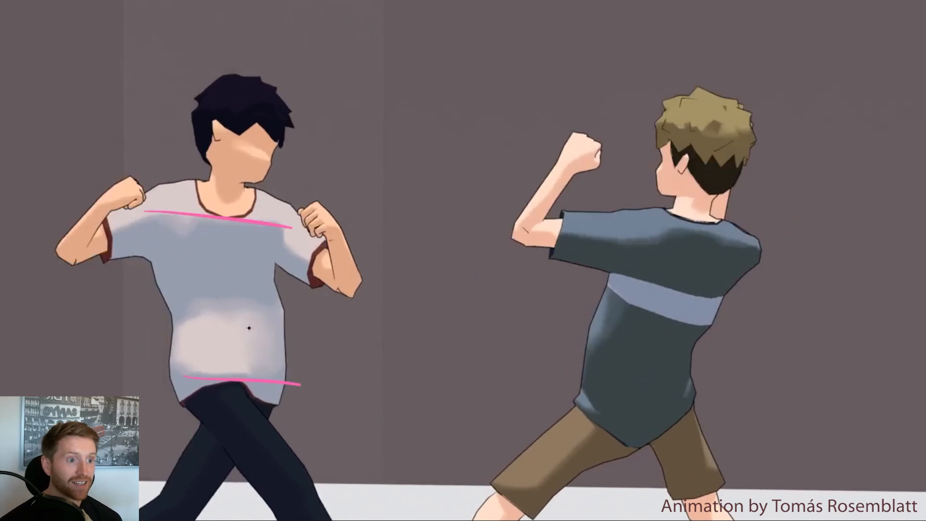
Draw the left fighter's curved spine and the right fighter's hip line over the clip.
drag(213, 210, 239, 407)
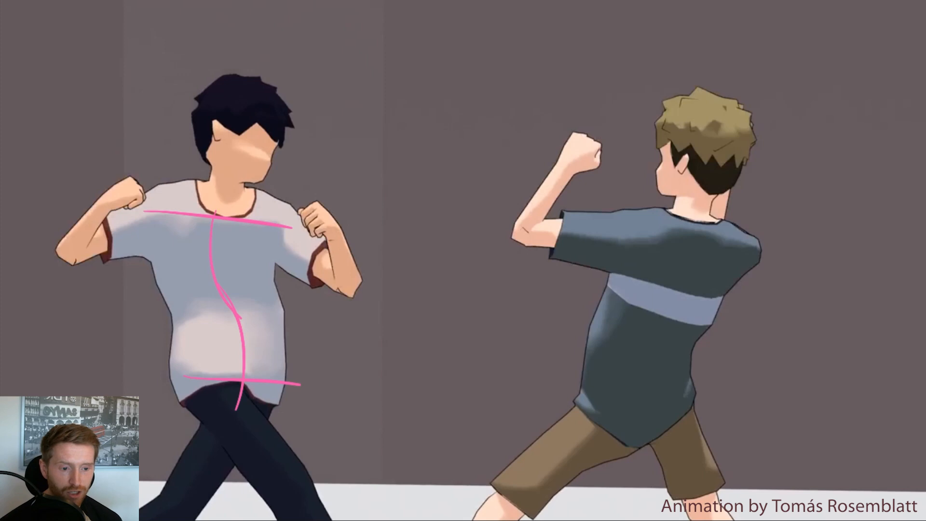
drag(165, 204, 284, 236)
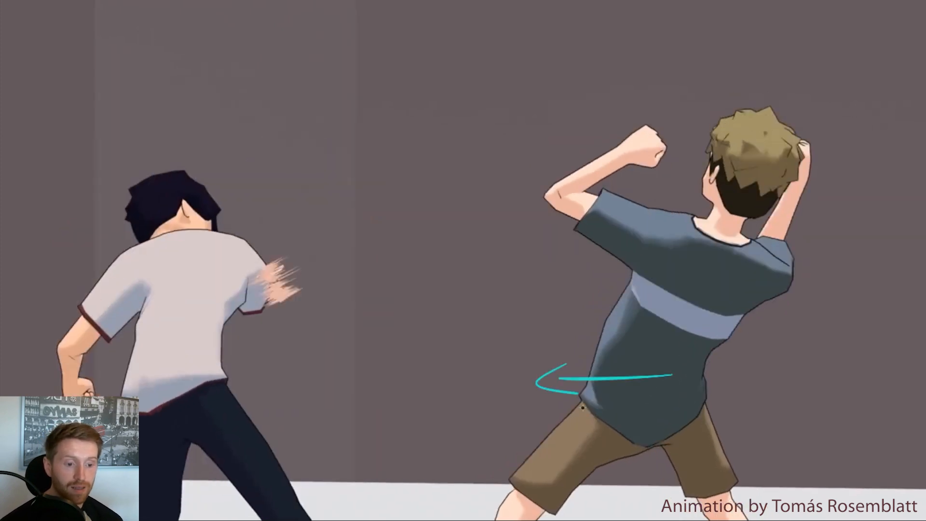
drag(649, 225, 596, 413)
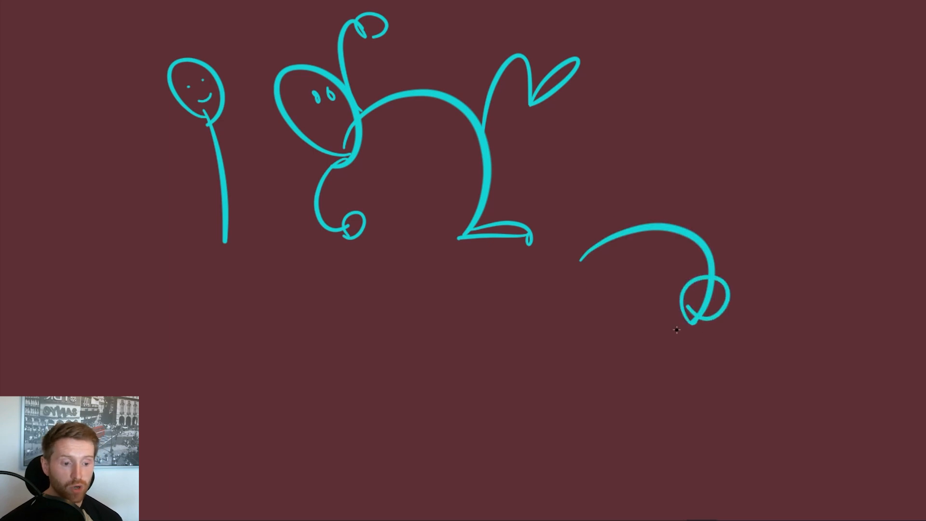
Doodle a smiling head on a stick and a looping creature with a curling tail.
drag(697, 248, 626, 401)
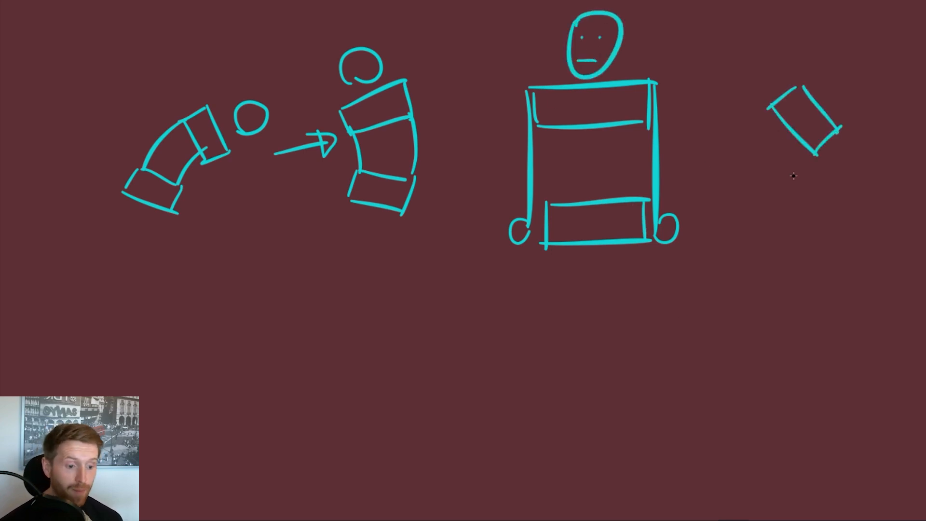
Draw the tilted boxy figure's head and torso beside the bent and rigid torso figures.
drag(795, 147, 774, 201)
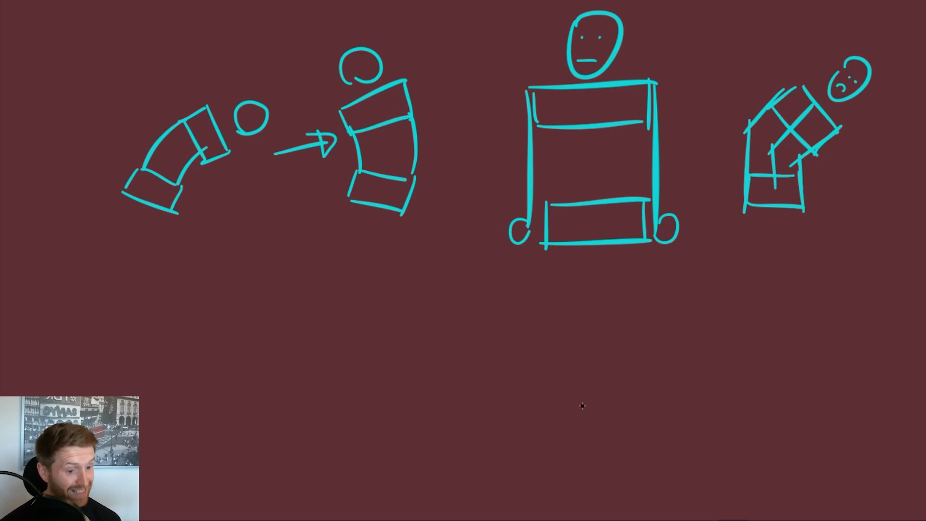
drag(582, 325, 609, 426)
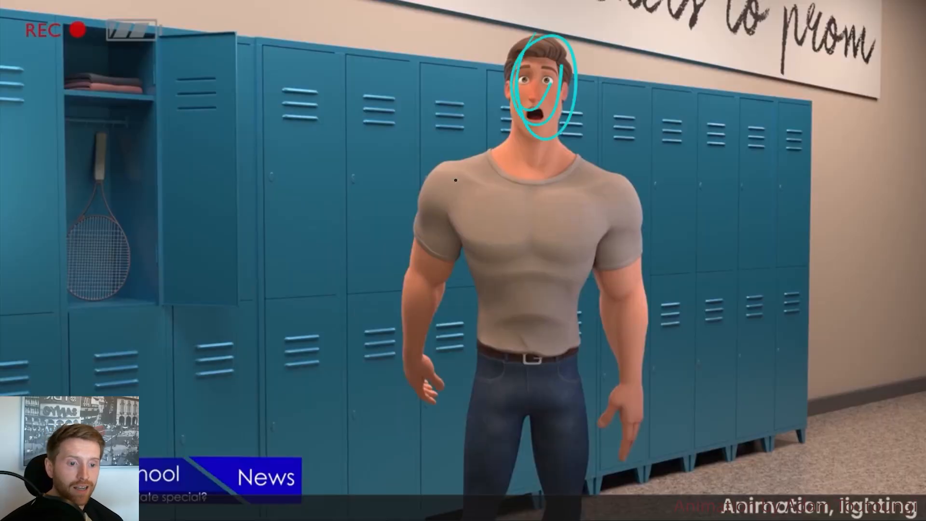
Trace a teal oval and centre line over the locker-room character's head.
drag(443, 183, 644, 194)
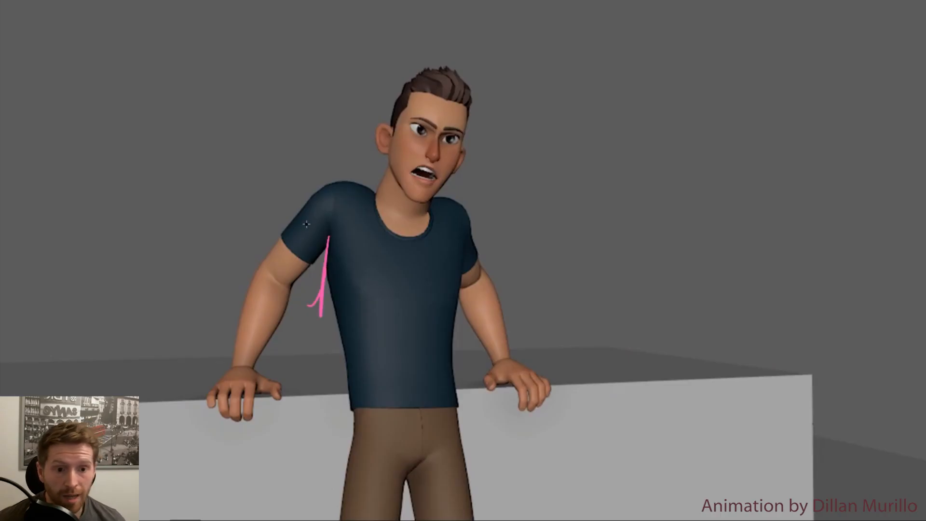
Trace a pink torso side line, then yellow head circle and body lines on the warrior.
drag(307, 222, 183, 407)
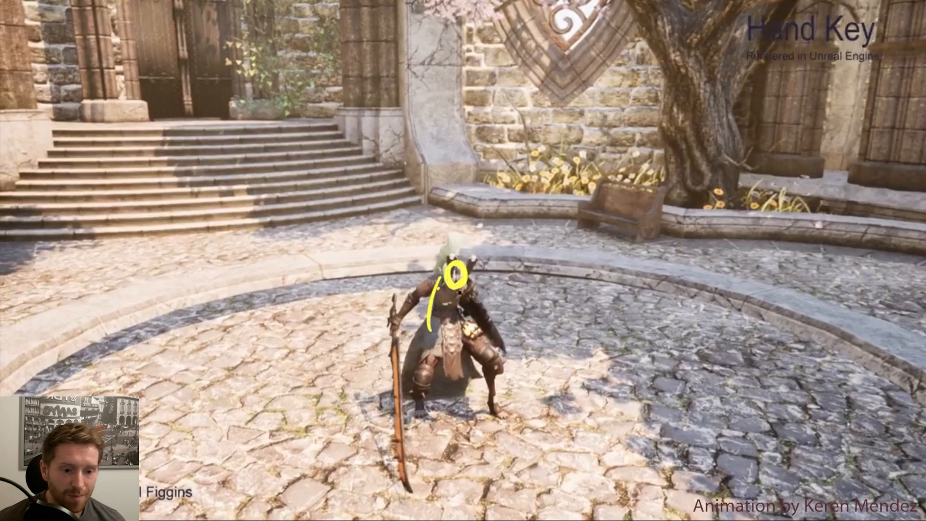
drag(467, 290, 502, 354)
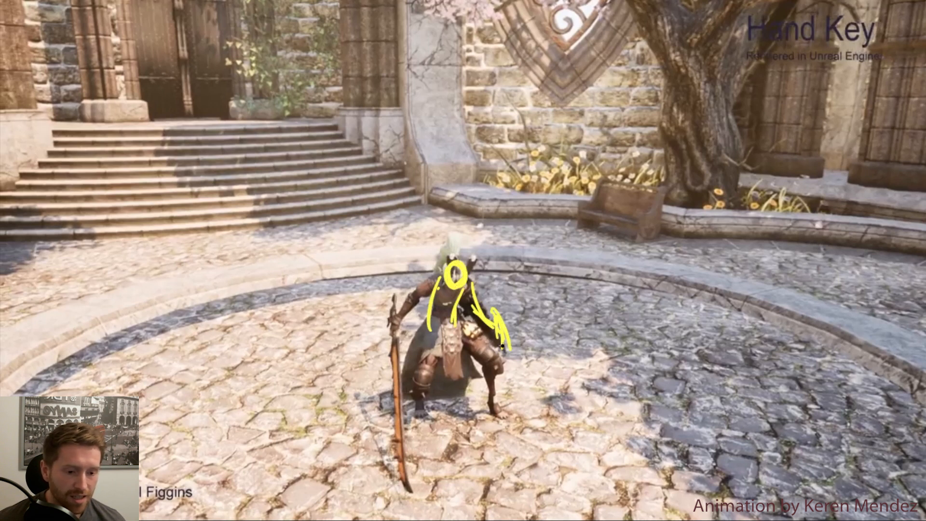